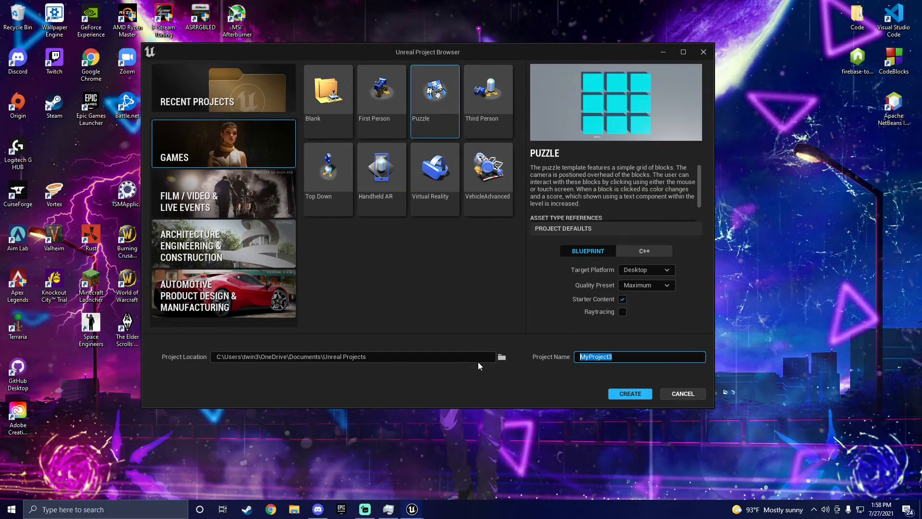
Name the new Puzzle-template project RTSPANNING and create it
type("RTS")
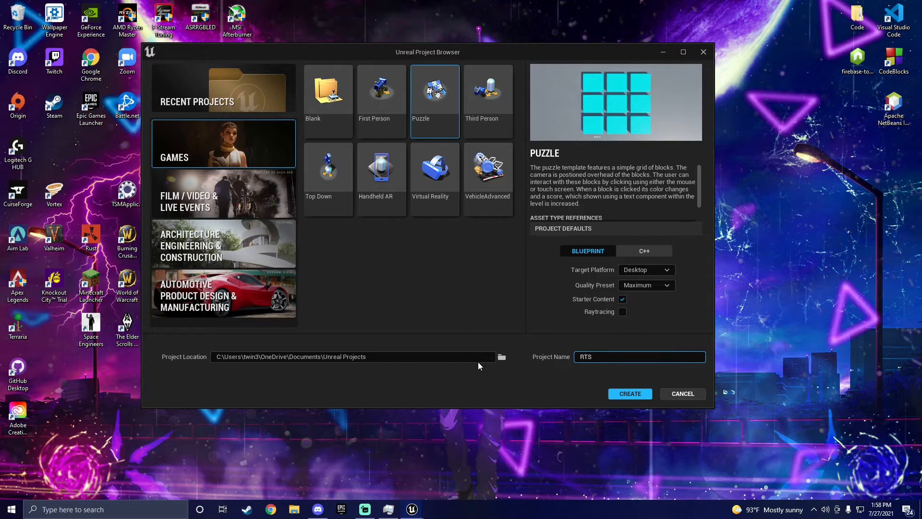
type("PANNING")
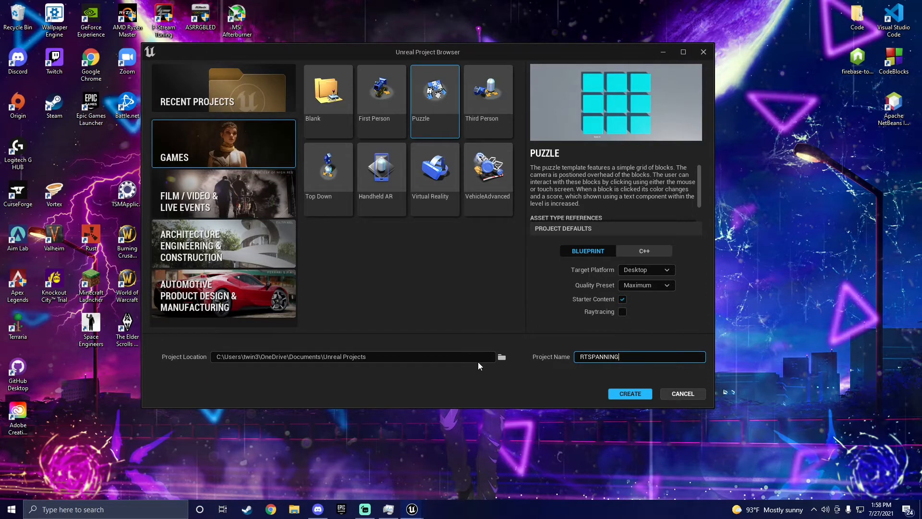
left_click(629, 394)
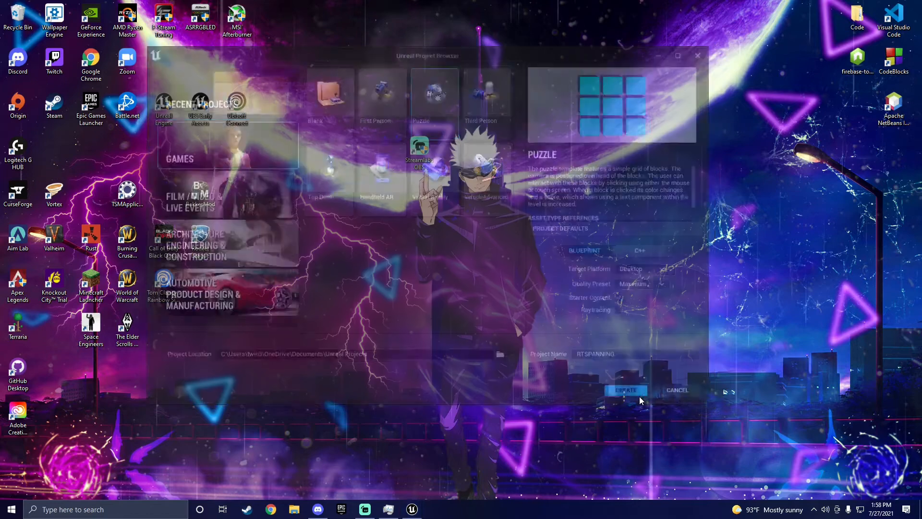
left_click(626, 389)
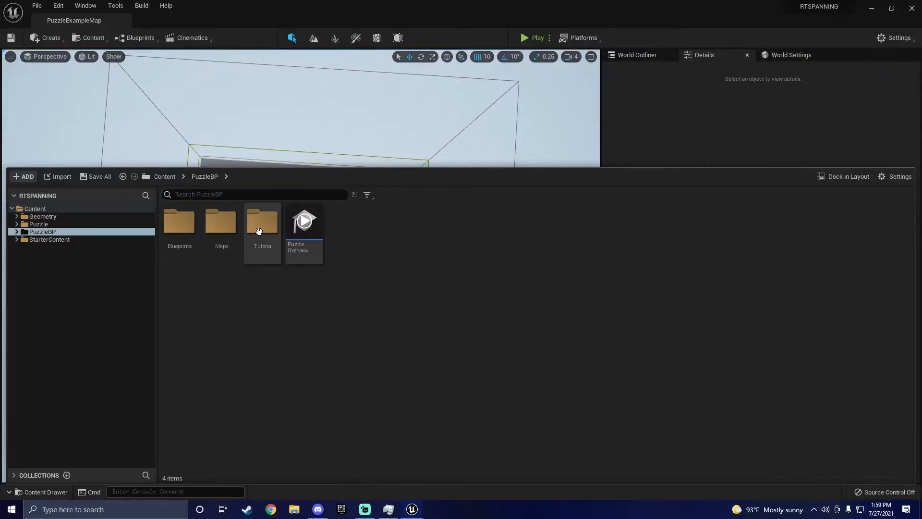
mouse_move(128, 244)
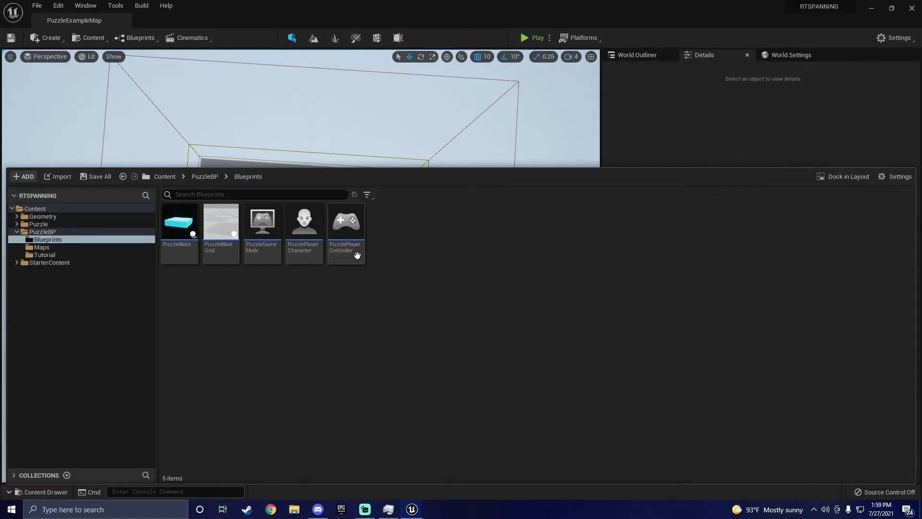
Open the PuzzlePlayerCharacter blueprint from Content > PuzzleBP > Blueprints for editing
left_click(303, 229)
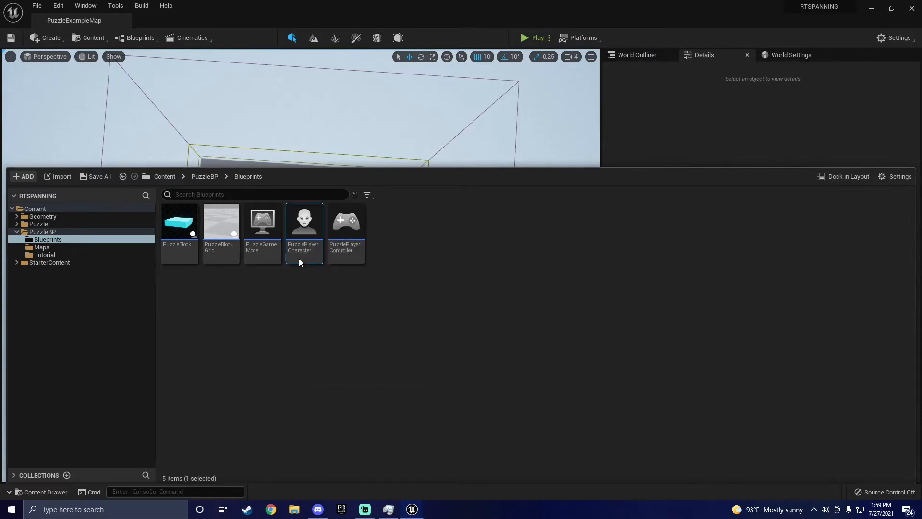
double_click(303, 224)
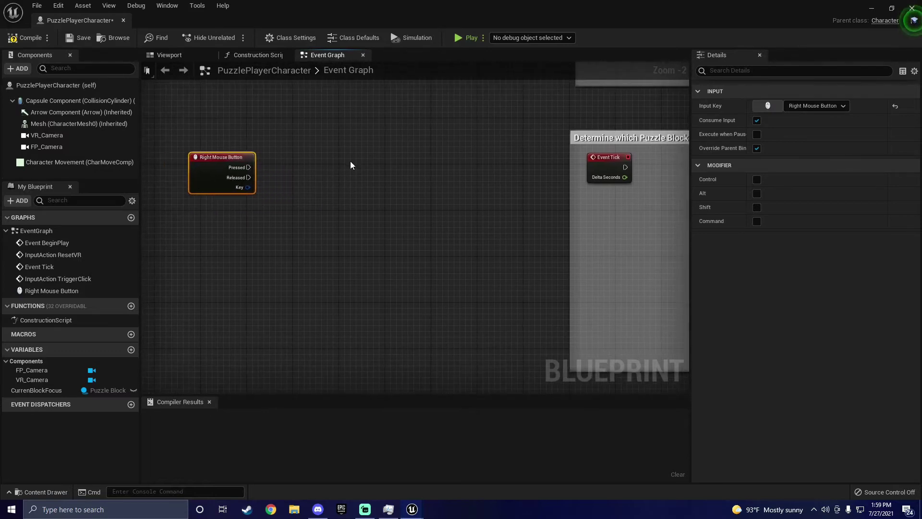
mouse_move(131, 349)
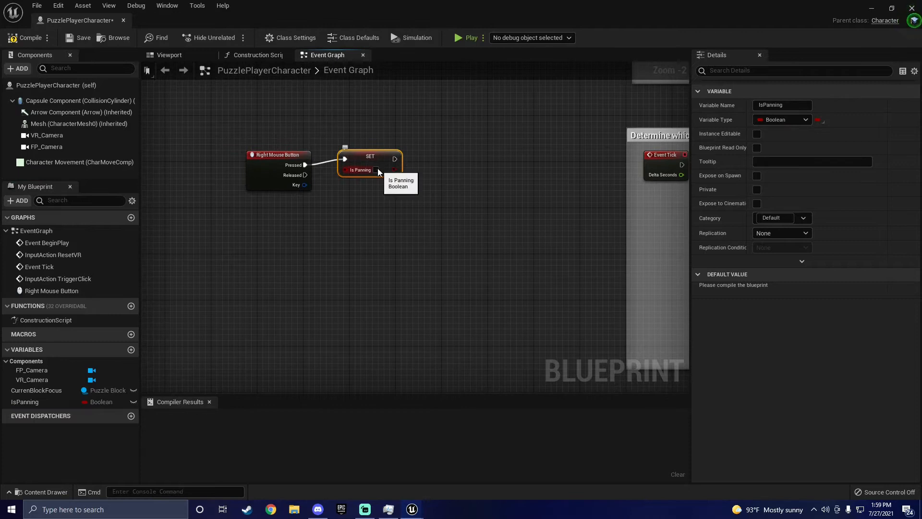
Set Is Panning true on press and add float variables initialX and InitialY
left_click(249, 160)
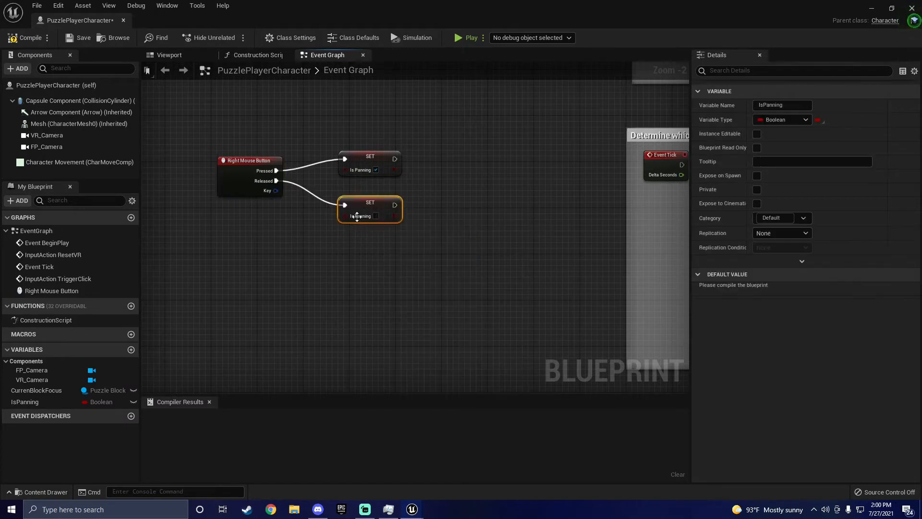
left_click(131, 349)
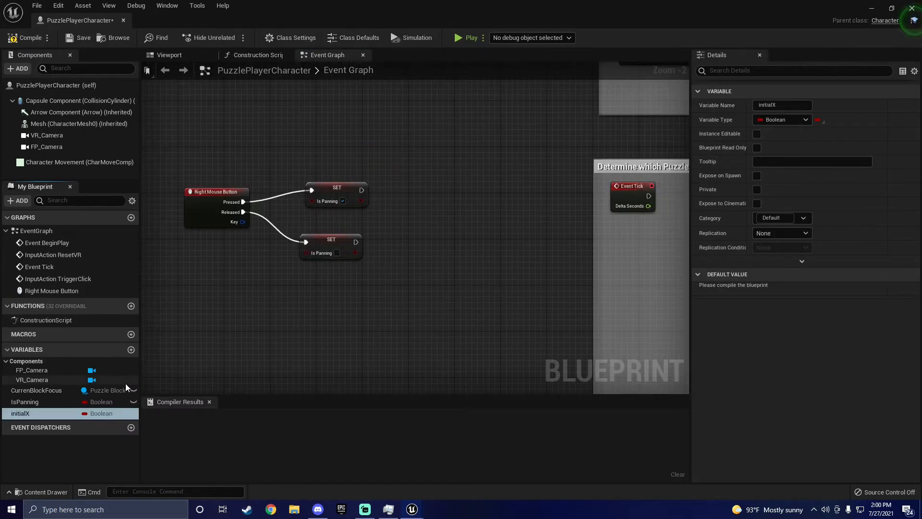
mouse_move(131, 348)
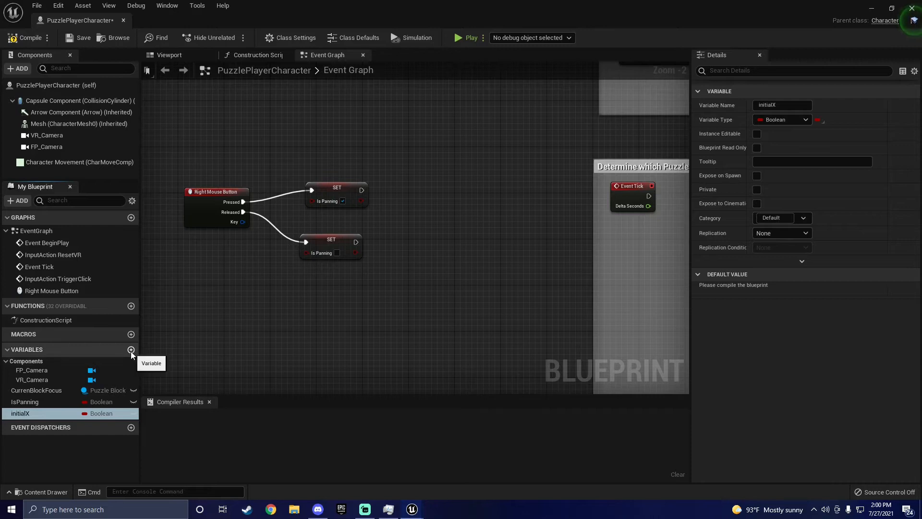
left_click(131, 350)
type("InitialY")
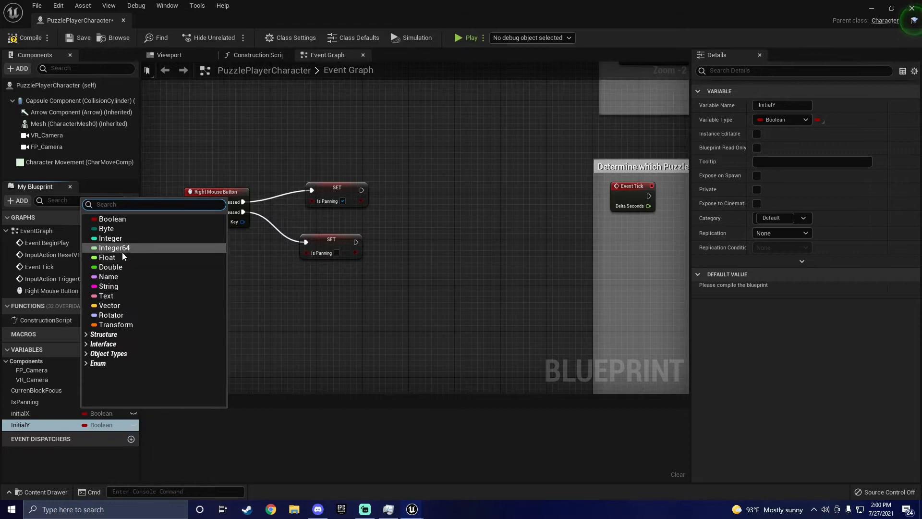
left_click(107, 257)
type("get player")
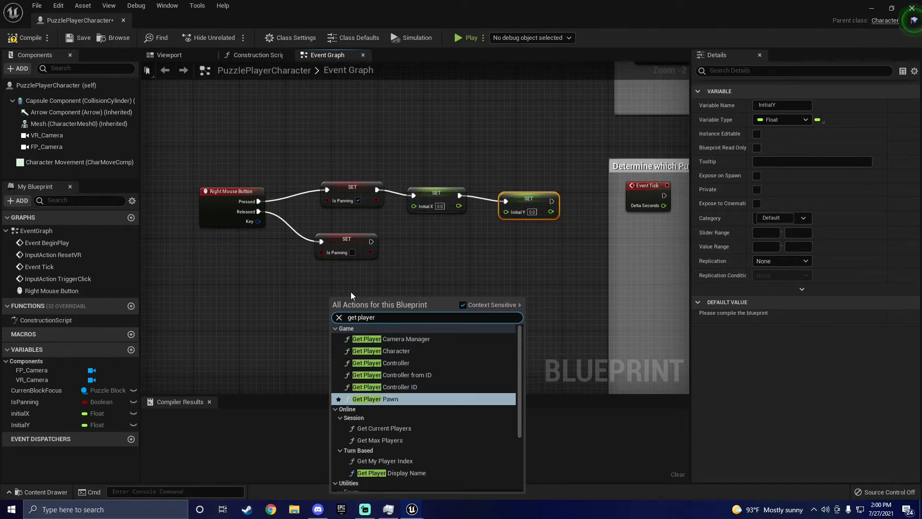
Add a Get Player Controller node to feed the mouse position into Initial X and Y
left_click(380, 363)
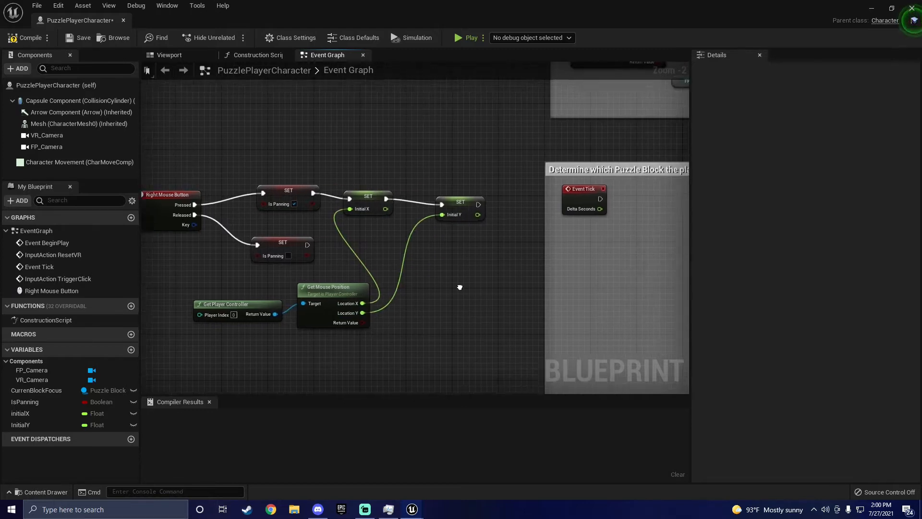
Add a Sequence node after Event Tick leading into a Branch on Is Panning
type("sequenc")
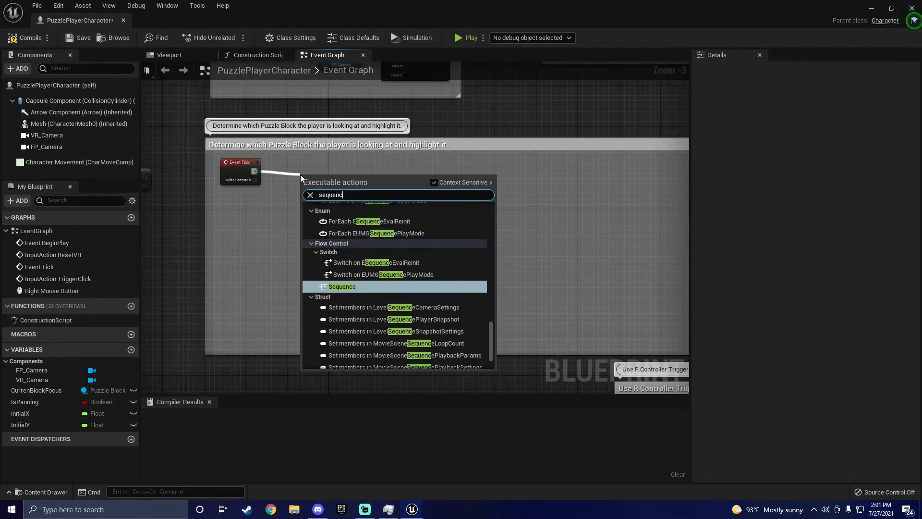
left_click(342, 286)
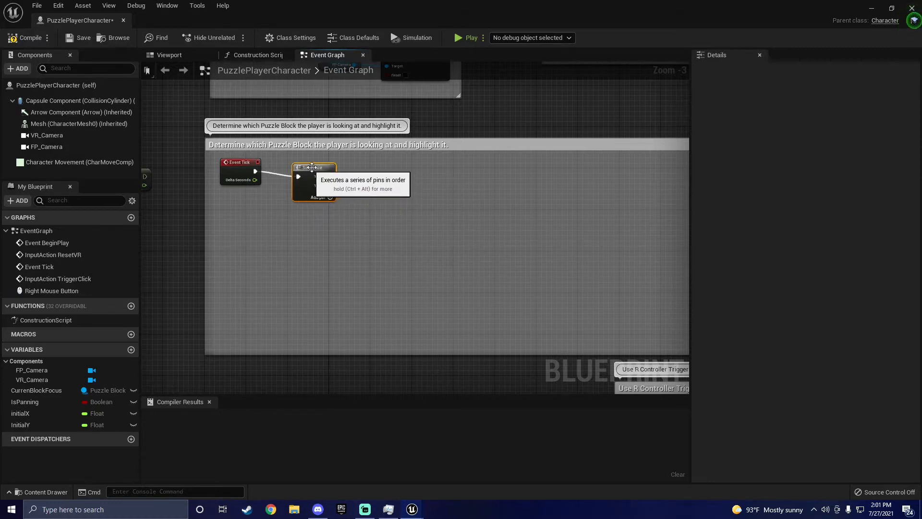
left_click(25, 402)
type("a")
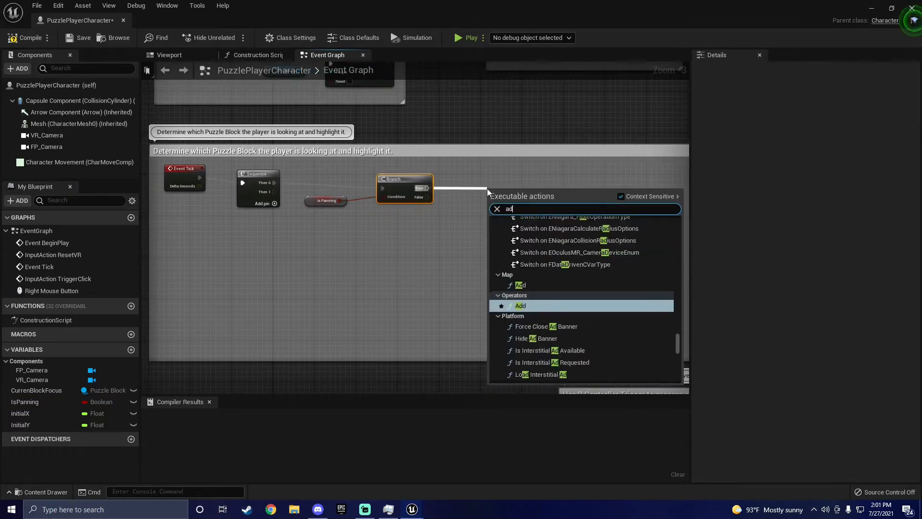
Add an AddActorWorldOffset node on the Branch's true path
type("dd actor o")
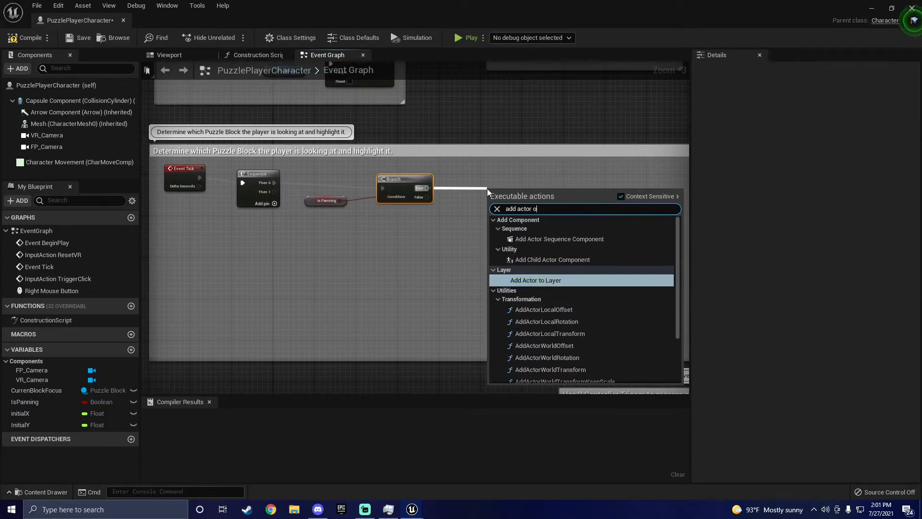
type("ff")
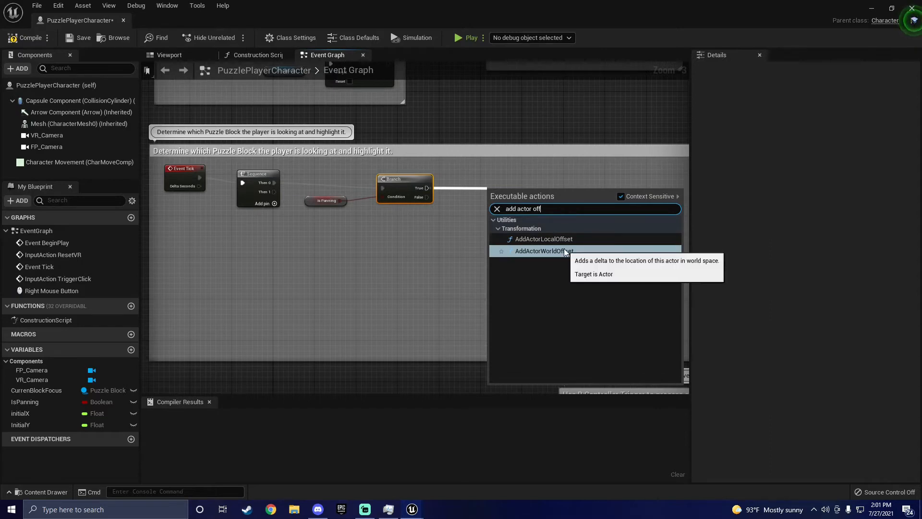
left_click(542, 251)
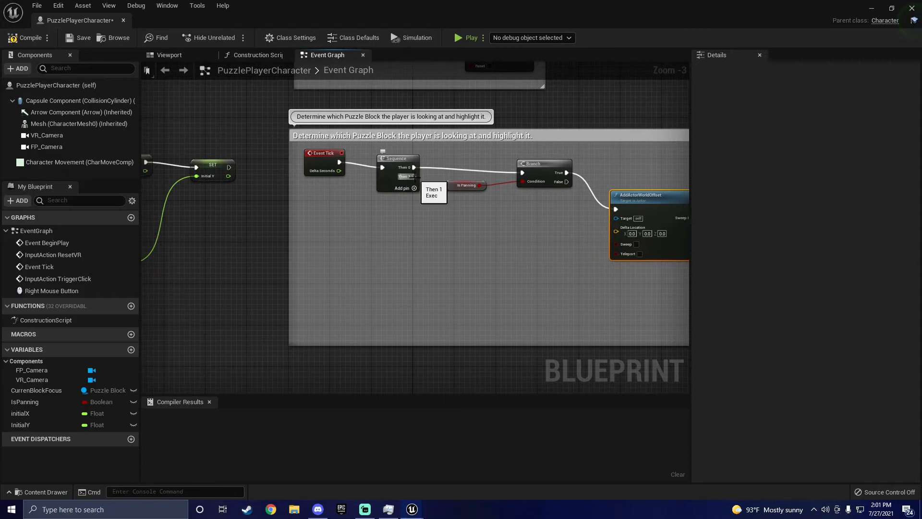
Create a camloc variable and set it from the FP_Camera's GetWorldLocation
right_click(485, 214)
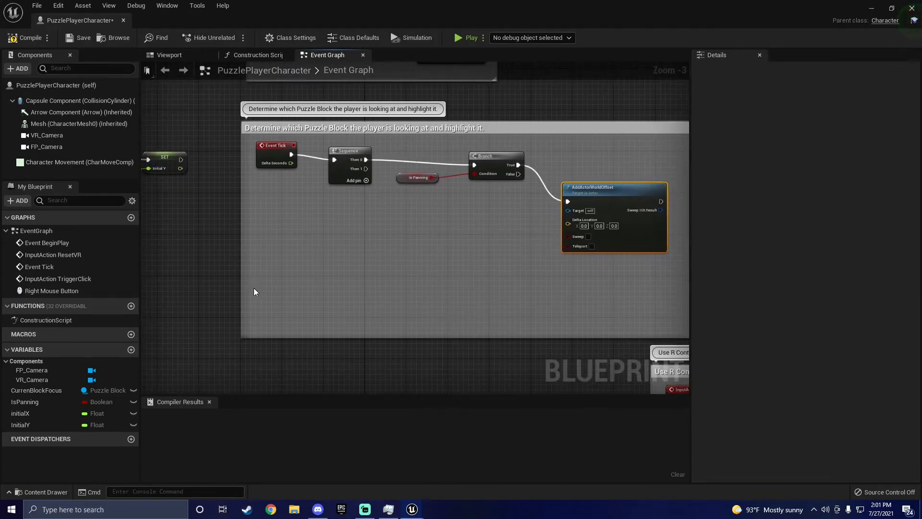
left_click(131, 349)
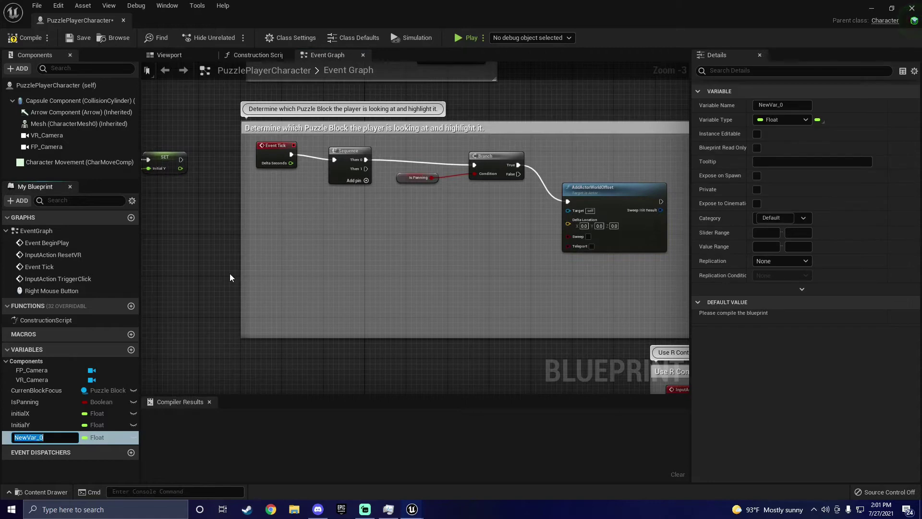
type("camloc")
type("get w")
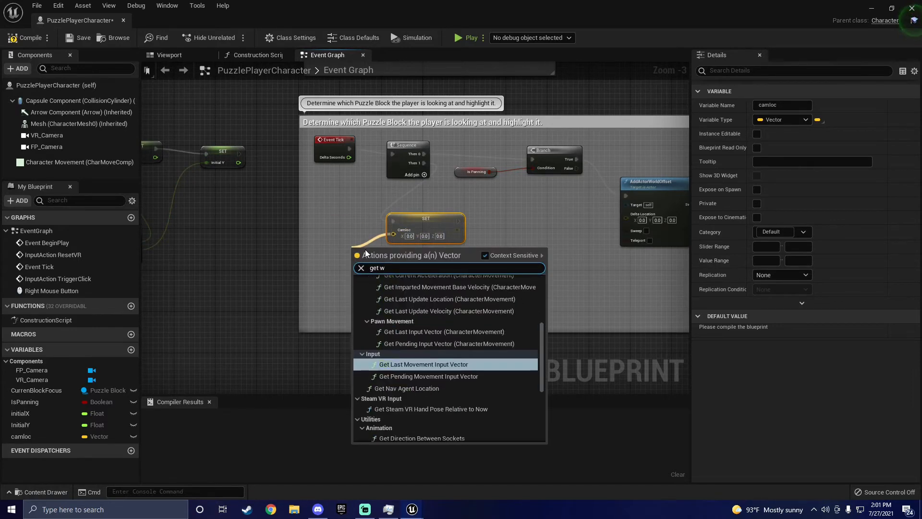
type("orld")
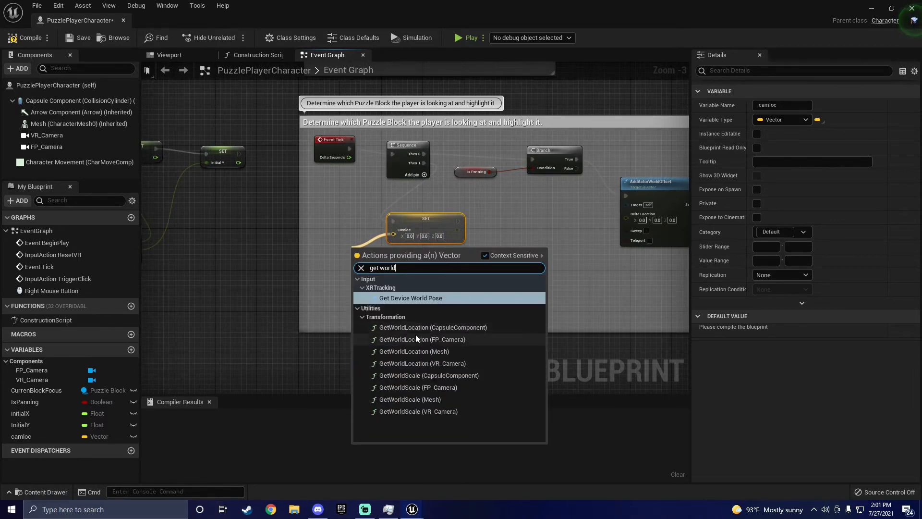
mouse_move(422, 339)
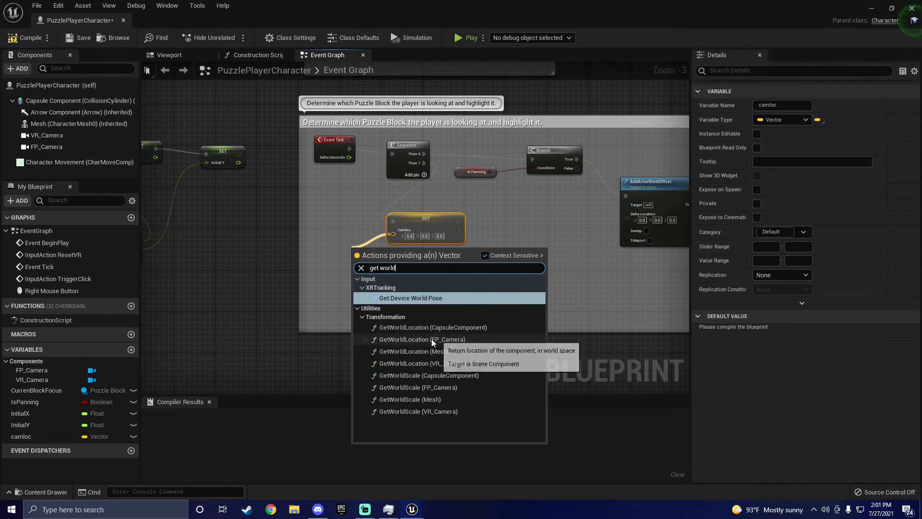
mouse_move(430, 324)
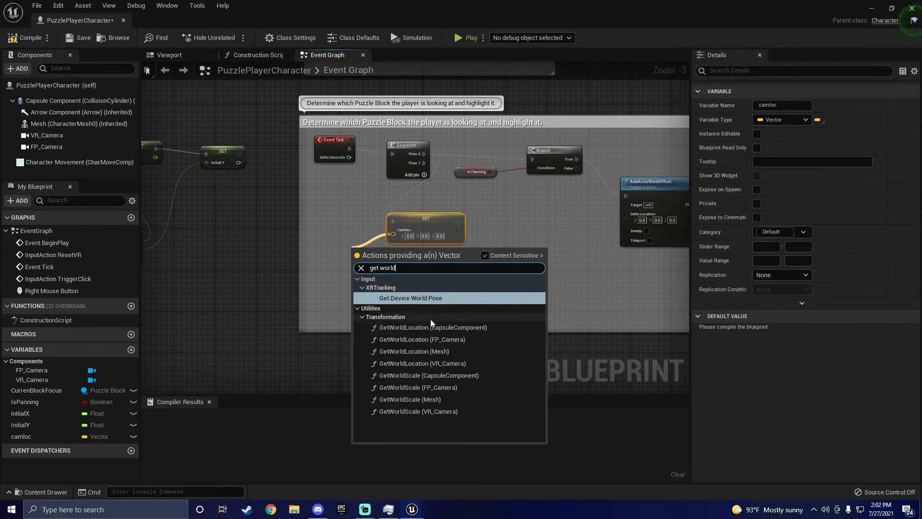
mouse_move(421, 339)
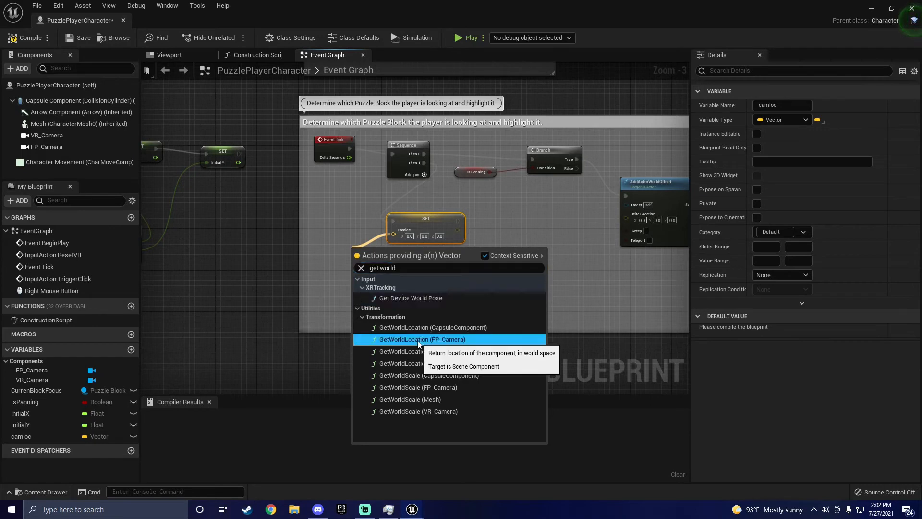
left_click(423, 339)
type("get player cont")
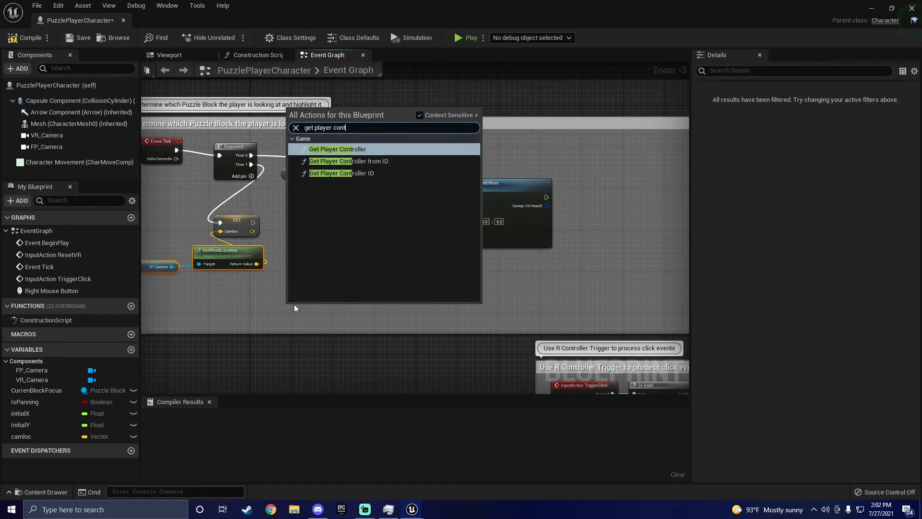
Read the mouse position from the player controller and bring in initialX to subtract
left_click(337, 149)
type("get mouse")
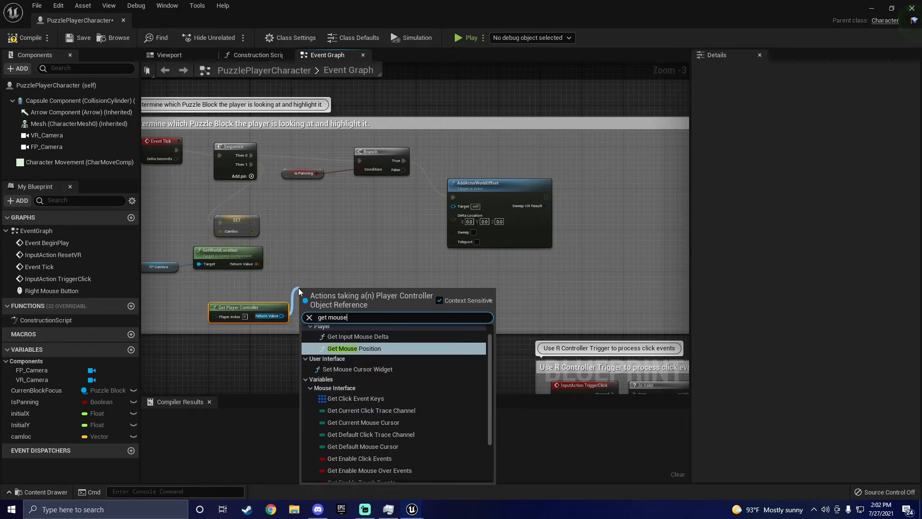
left_click(353, 348)
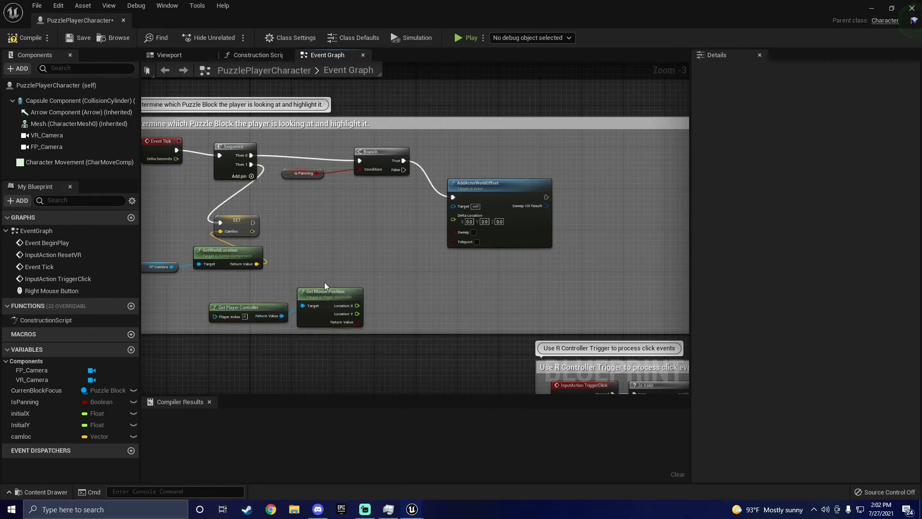
mouse_move(354, 302)
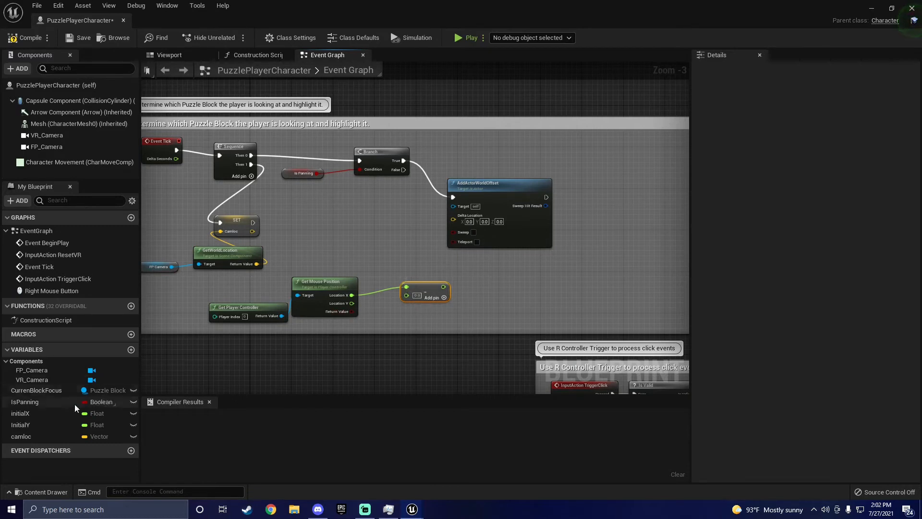
left_click(19, 413)
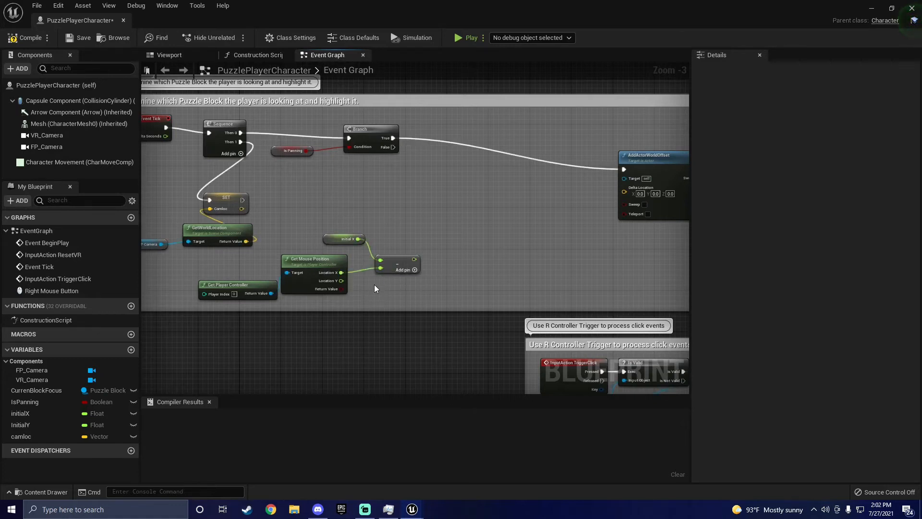
mouse_move(409, 258)
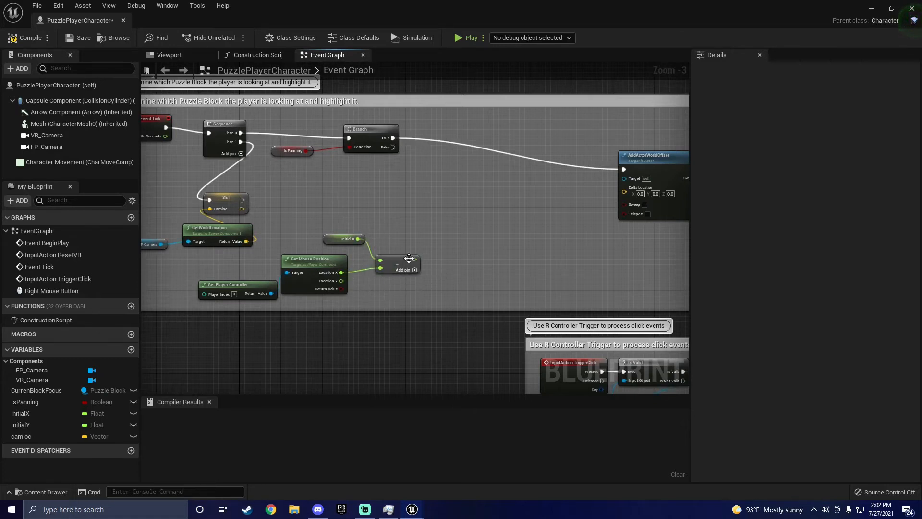
mouse_move(413, 258)
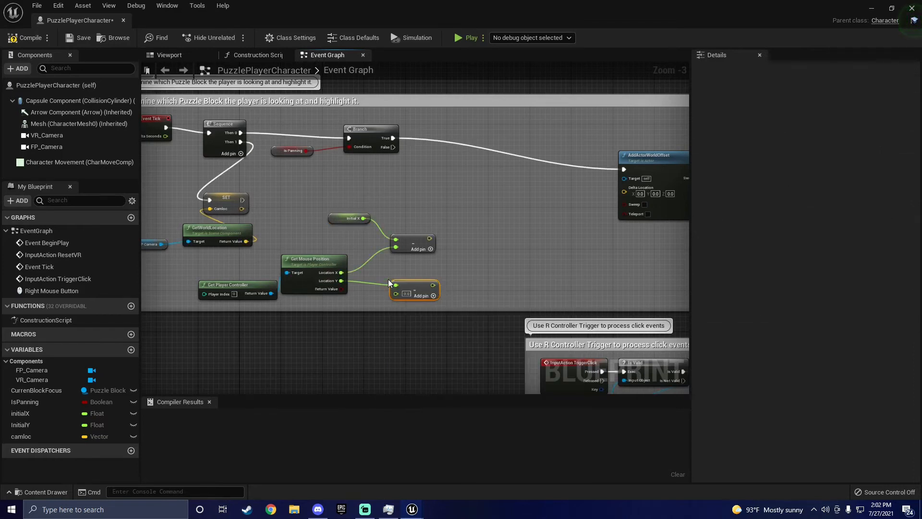
mouse_move(402, 284)
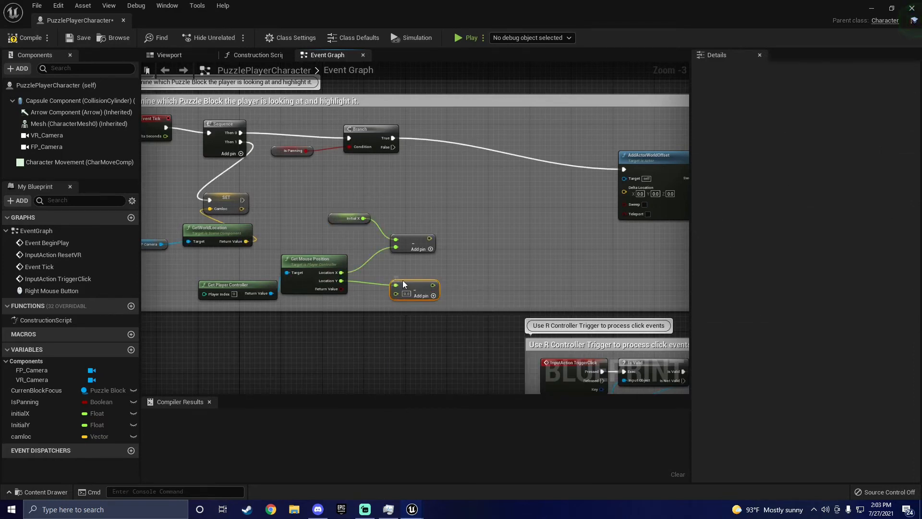
mouse_move(408, 286)
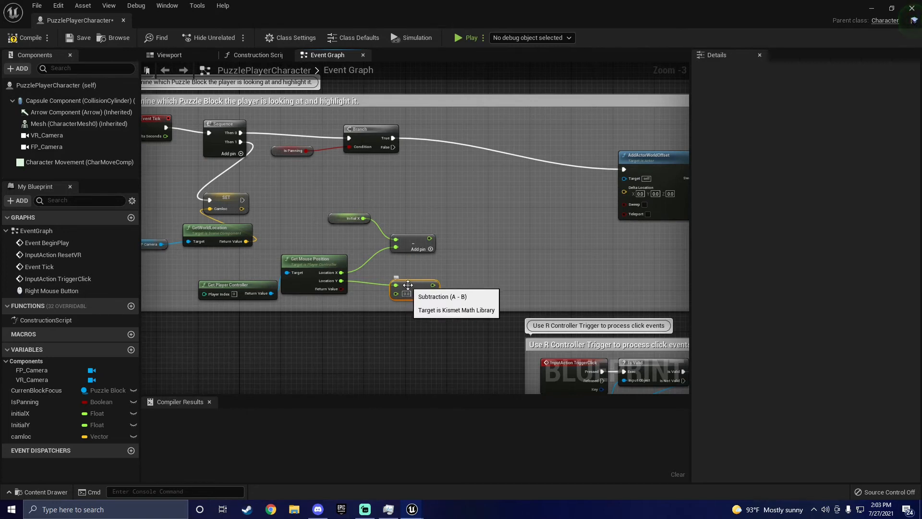
mouse_move(383, 294)
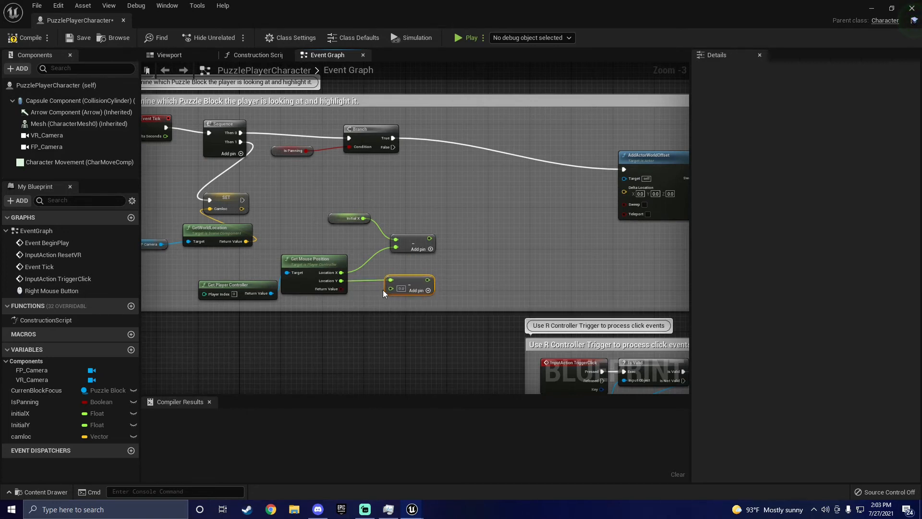
Feed initialY into the second Subtract node and add a Multiply node after the Y delta
left_click(20, 424)
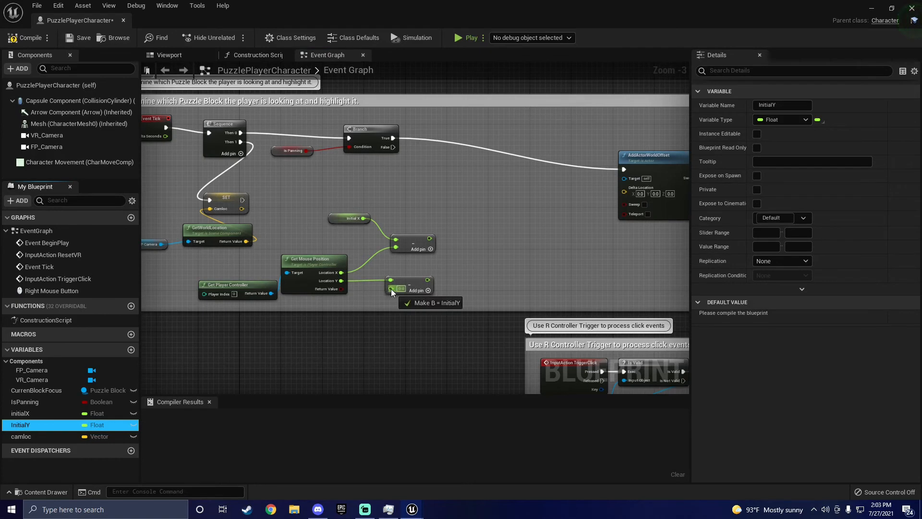
left_click(429, 302)
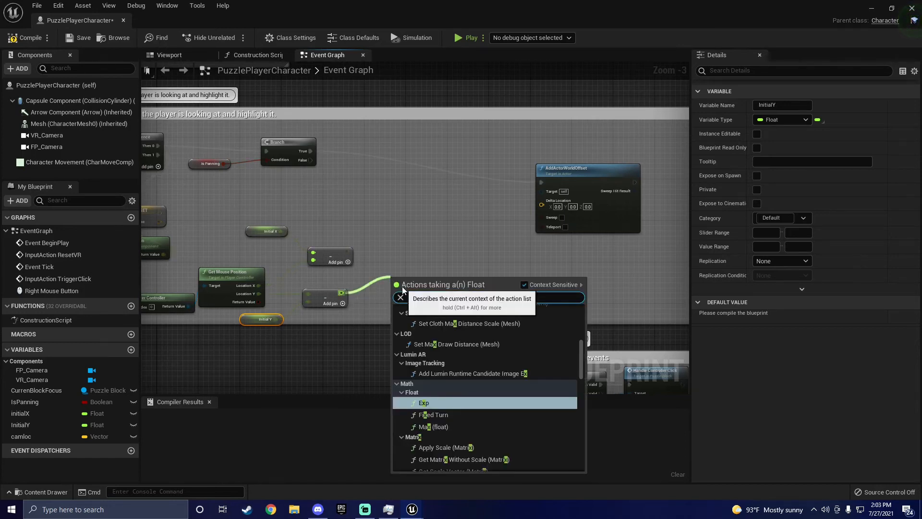
type("*")
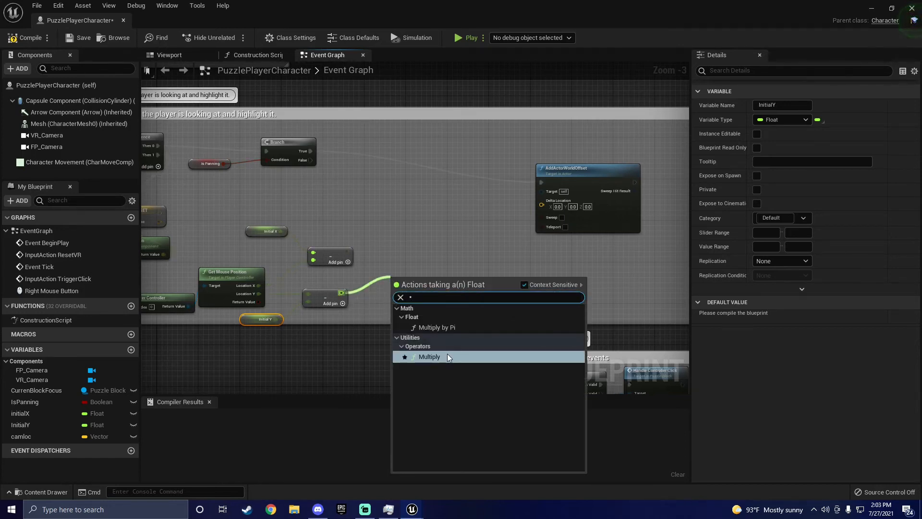
left_click(428, 356)
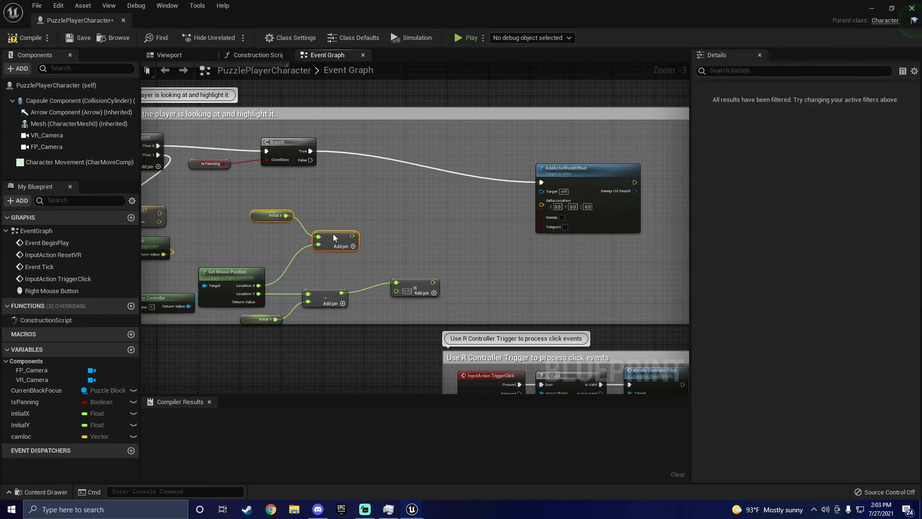
Create a float variable speed to scale both deltas and compile the blueprint
left_click(130, 350)
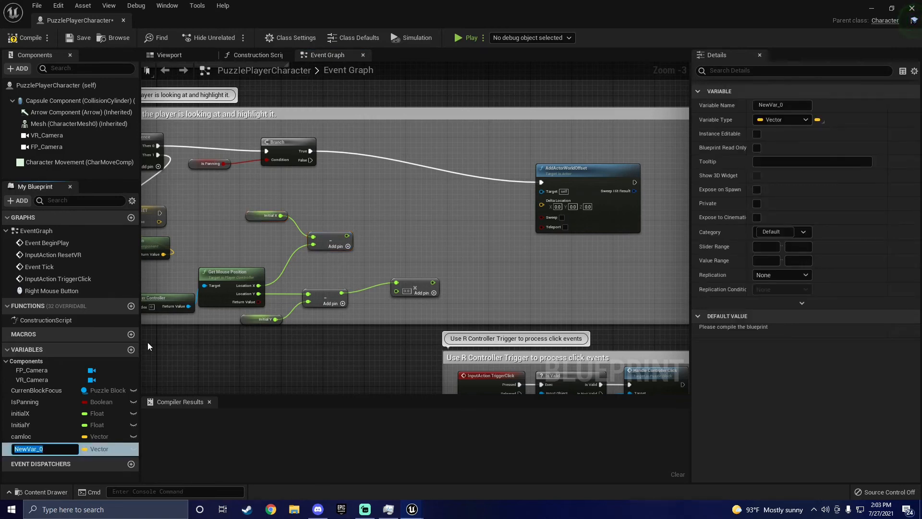
type("speed")
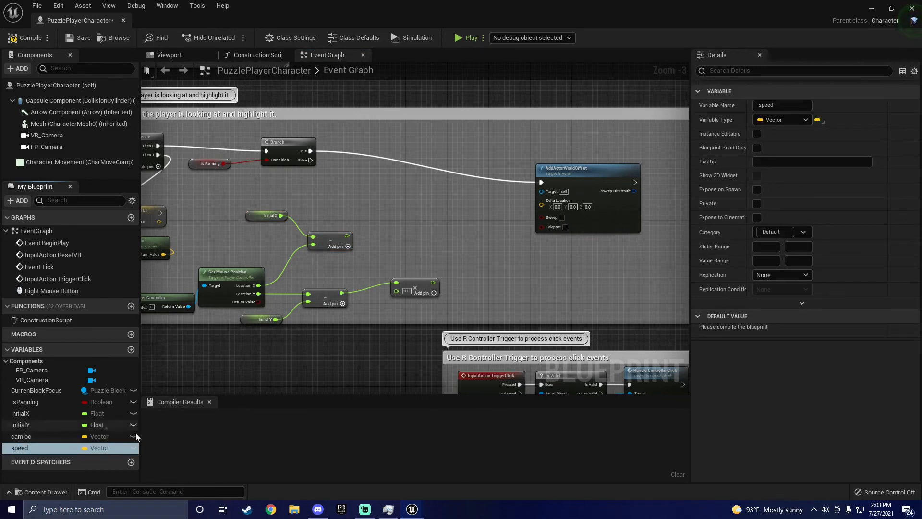
left_click(782, 120)
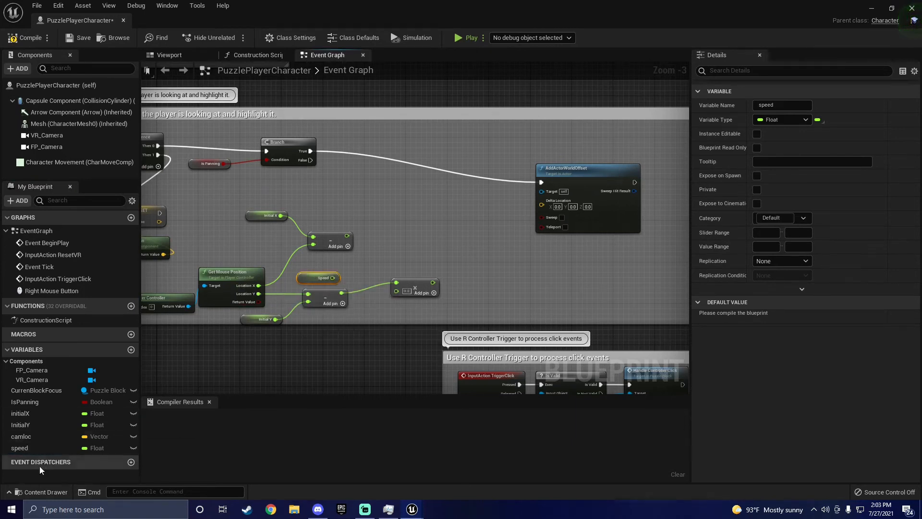
left_click(19, 448)
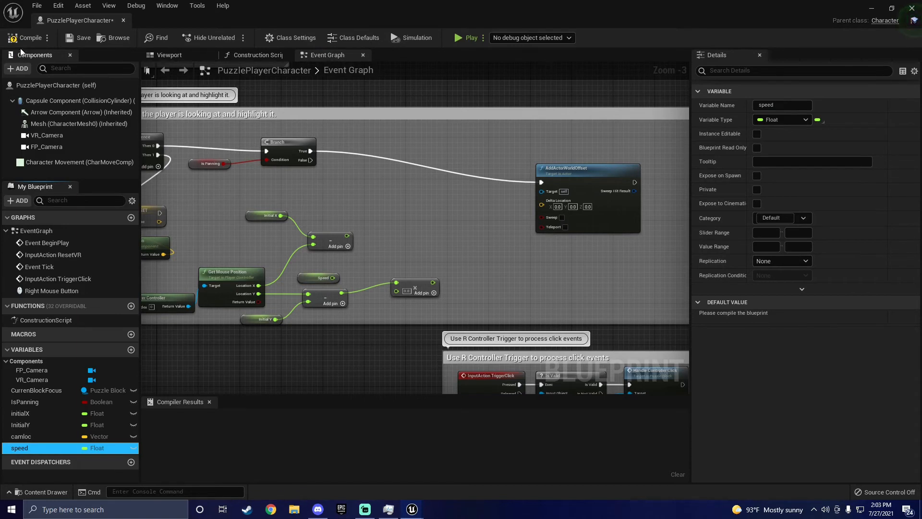
left_click(28, 37)
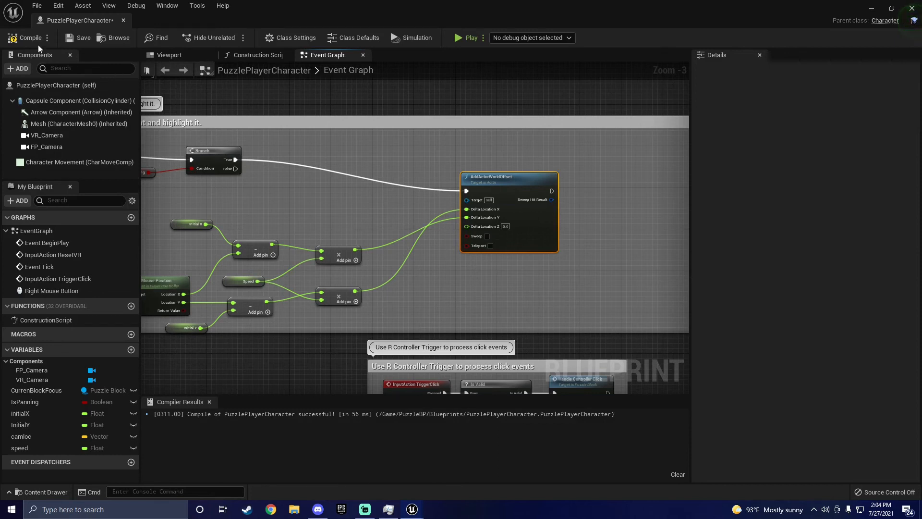
left_click(28, 37)
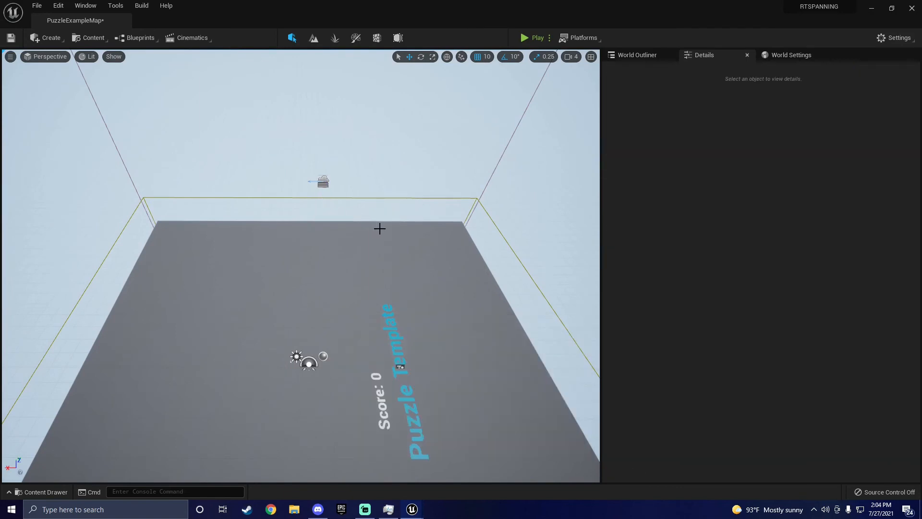
Place a Player Start from the Create menu and play the level in-editor
left_click(51, 37)
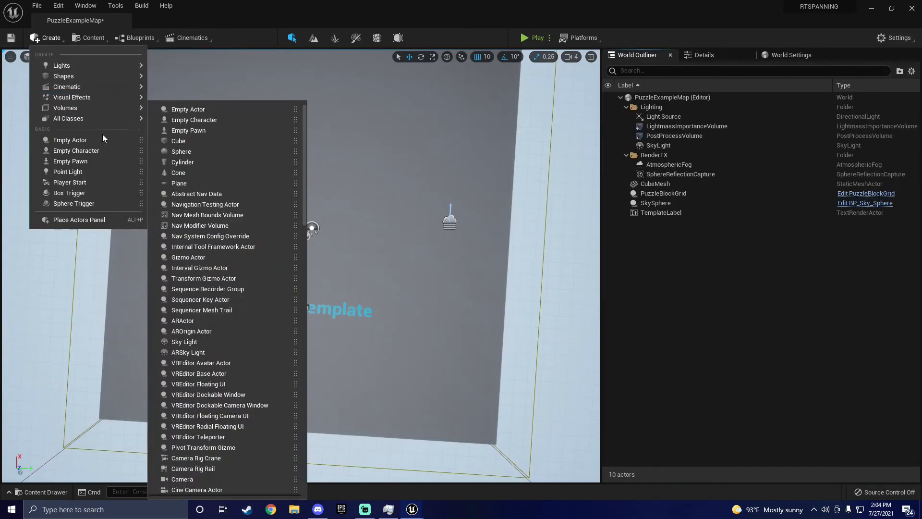
left_click(69, 181)
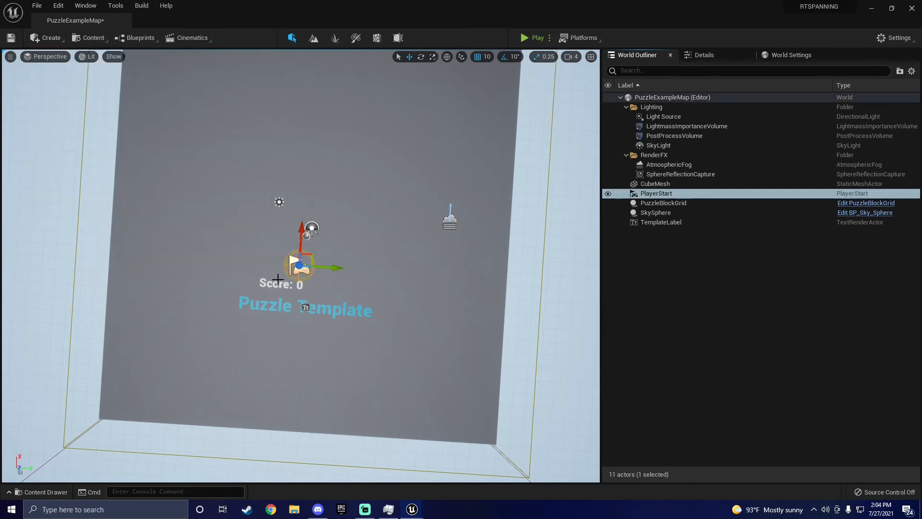
left_click(522, 37)
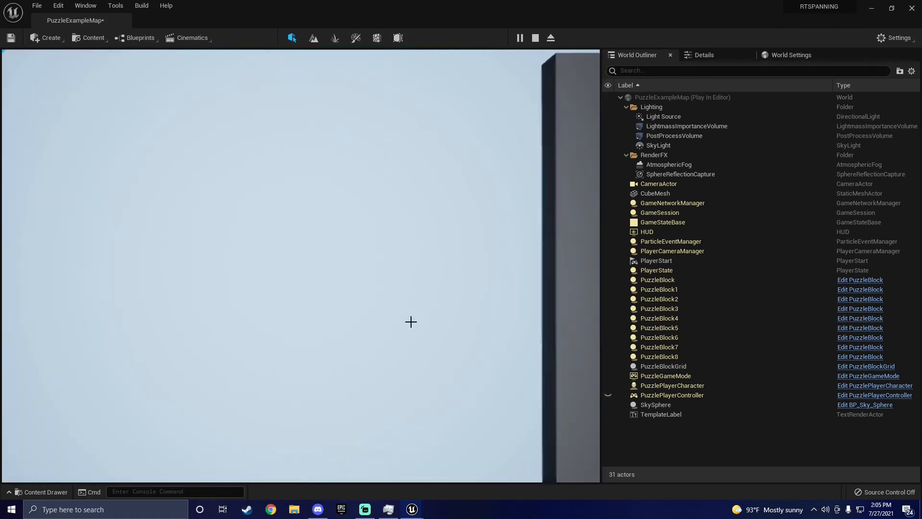
left_click(534, 37)
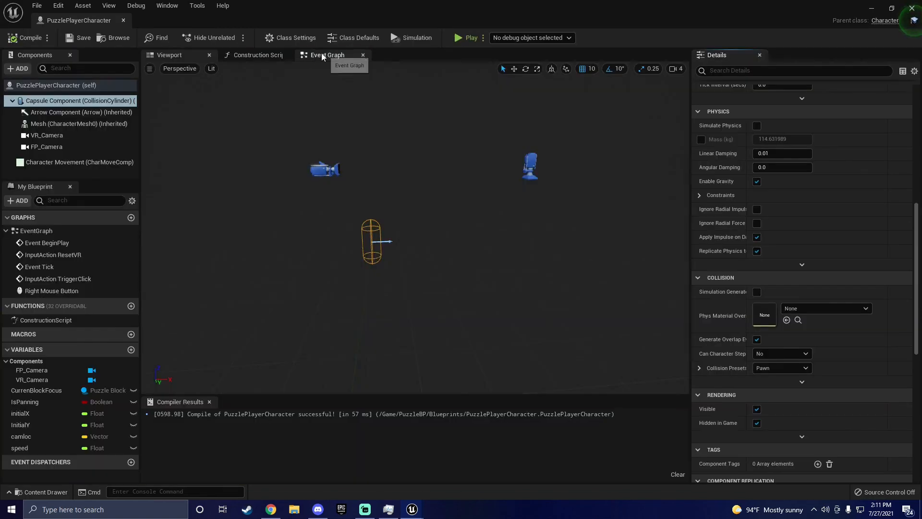
Return to the event graph and play the level bounded by the two Wall_500x500 meshes
left_click(324, 55)
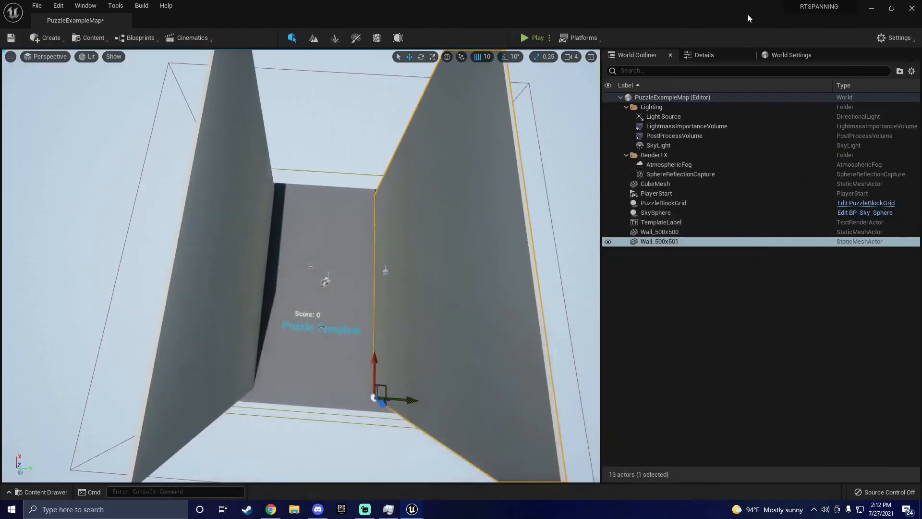
left_click(522, 38)
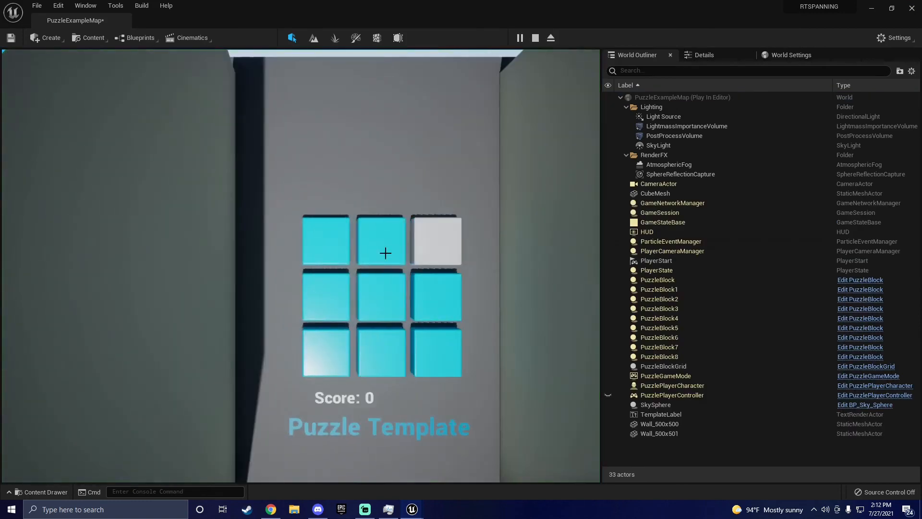